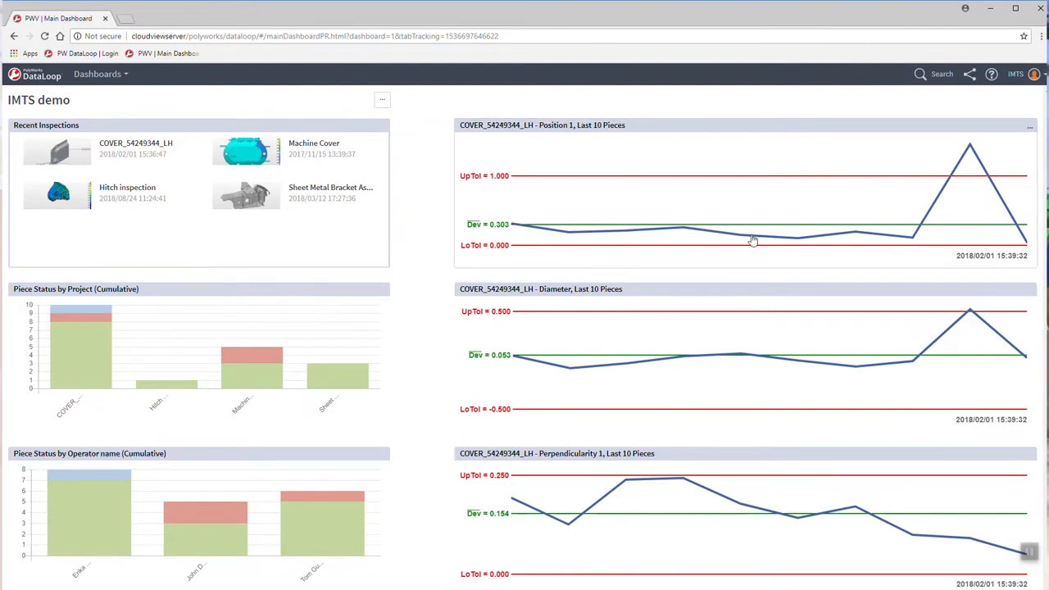
mouse_move(969, 148)
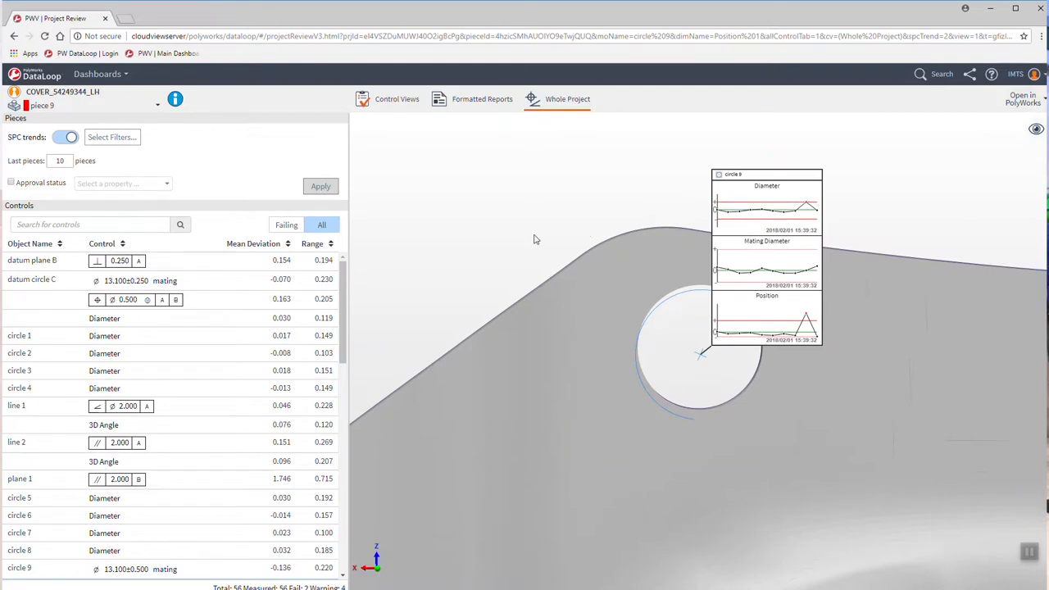
Turn off SPC trends and show the SIDE VIEW RH control view for piece 9
click(66, 137)
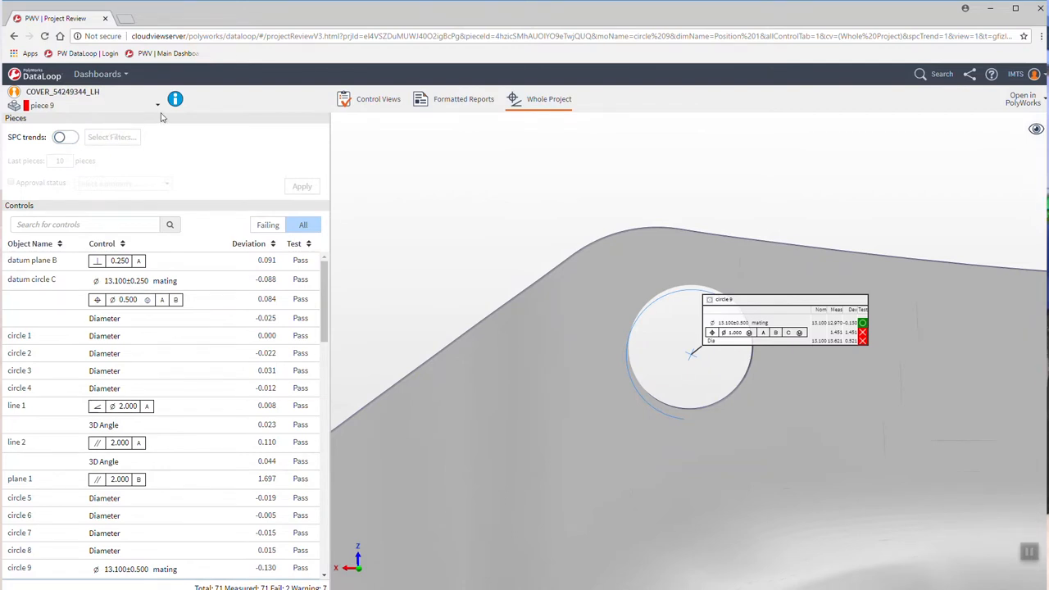
click(378, 98)
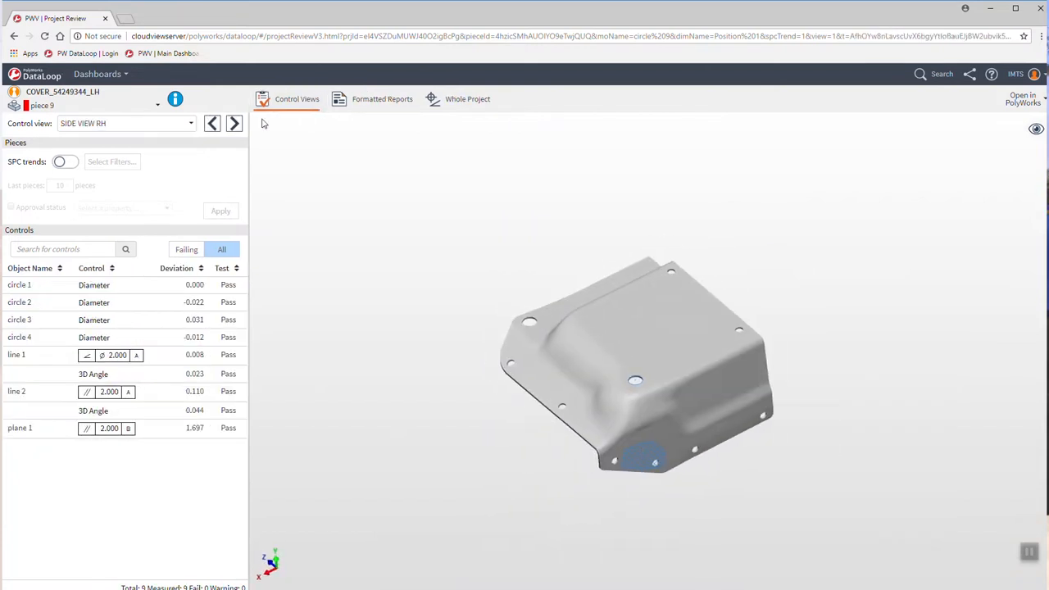
Step to TOP VIEW showing failing circle 9 controls, then load piece 9's formatted report
click(234, 122)
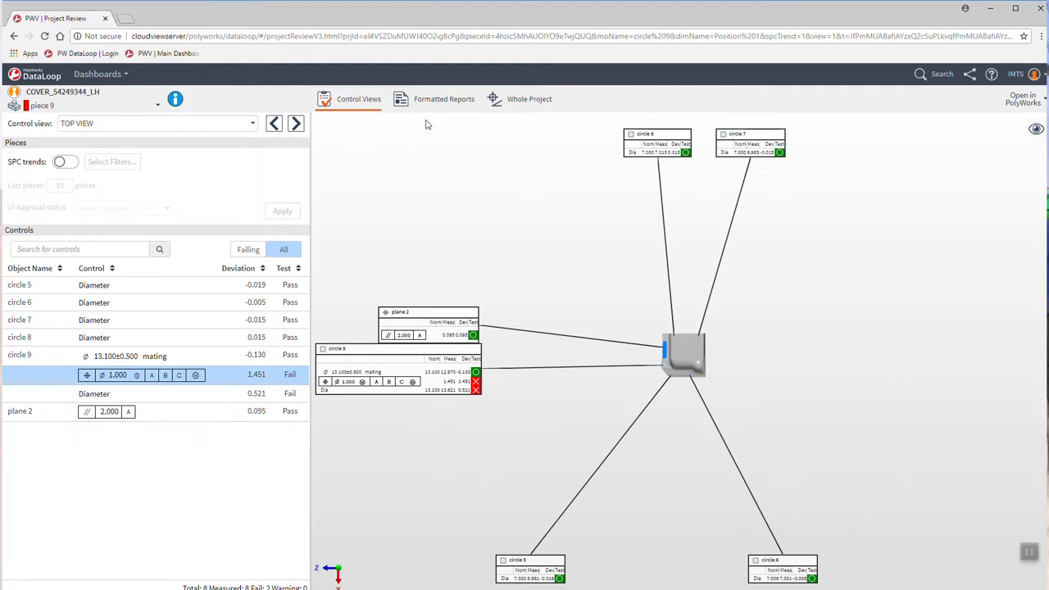
click(443, 98)
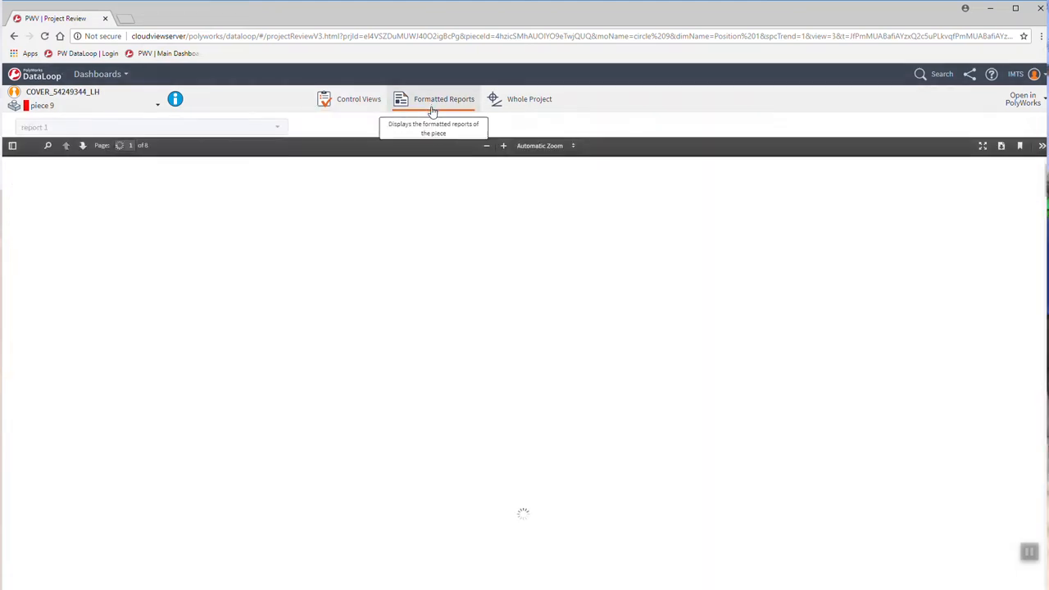
Zoom the report to Fit Page and advance to page 3's colour deviation map
click(443, 98)
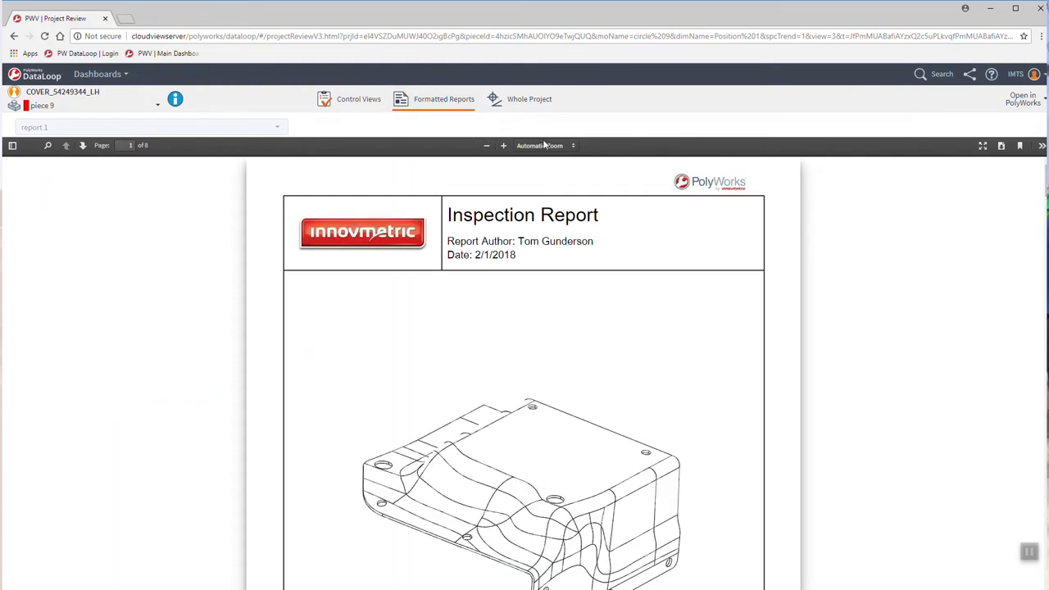
click(544, 145)
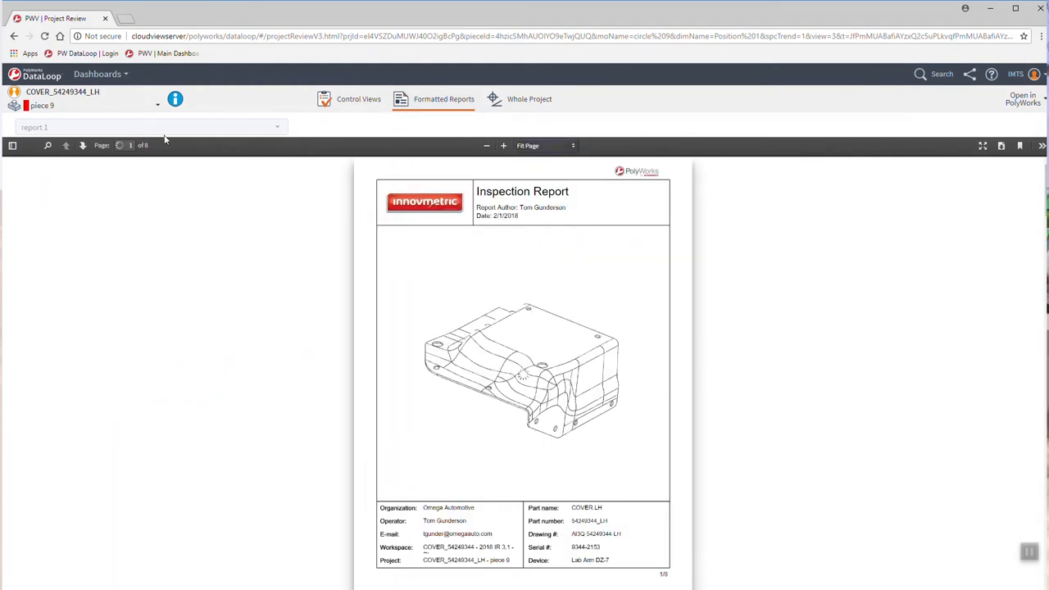
click(82, 145)
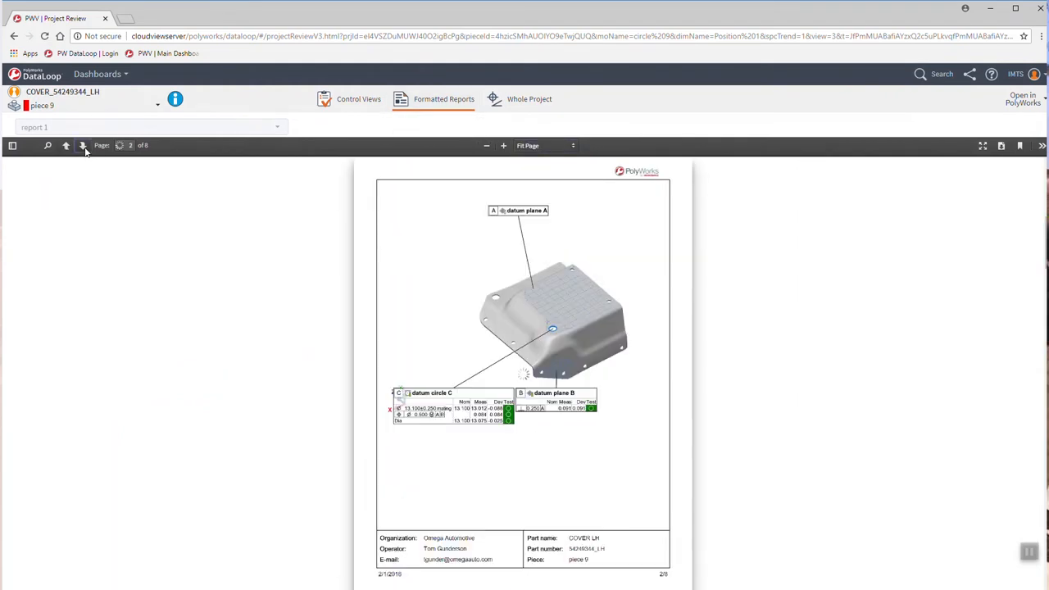
click(81, 146)
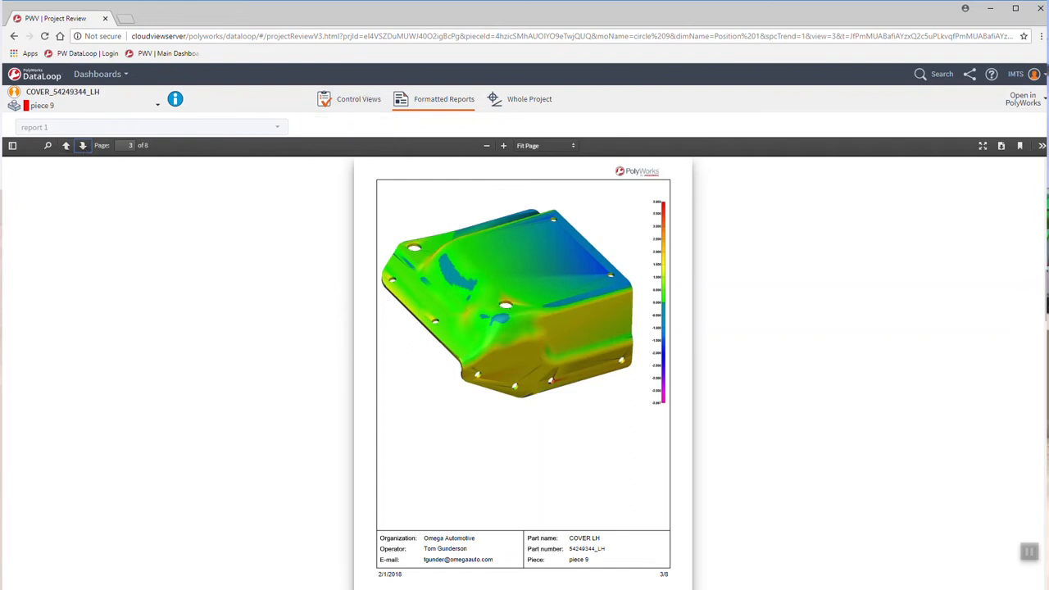
mouse_move(969, 74)
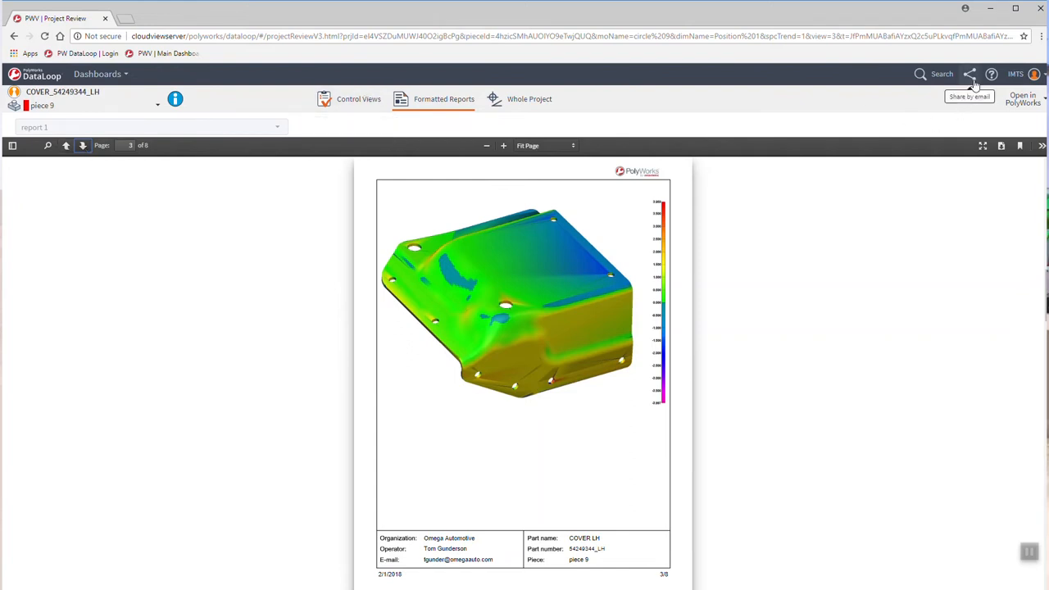